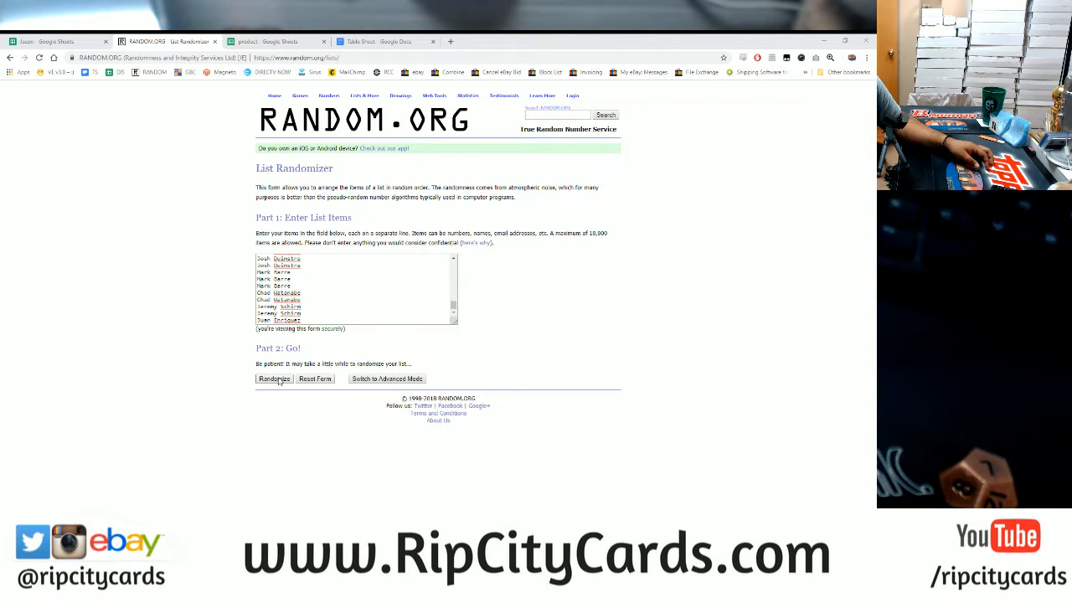
- Randomize the 116-name list and scroll through the shuffled results
click(273, 378)
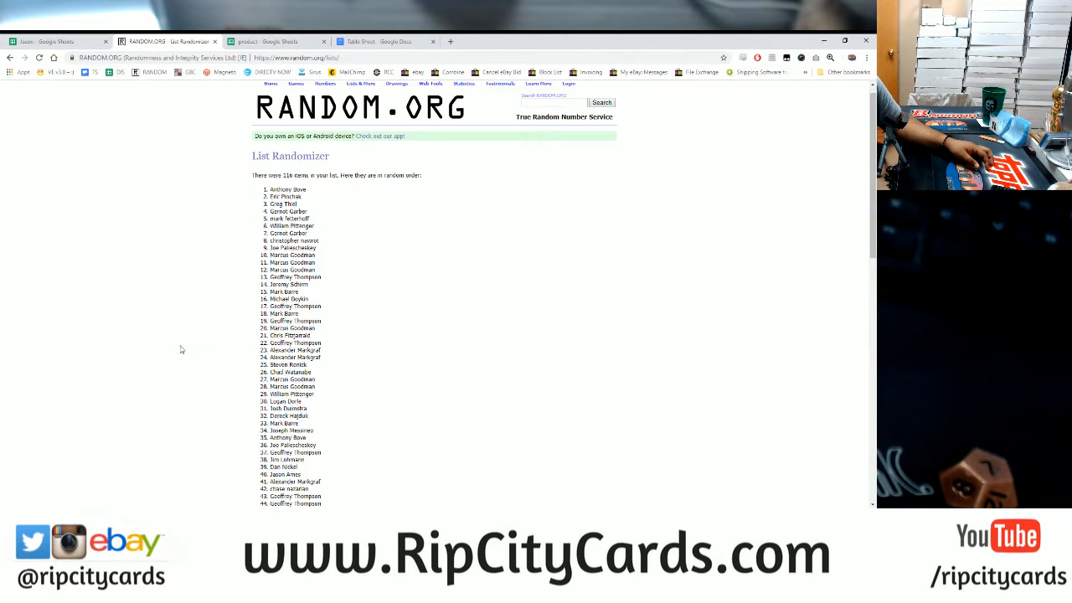
scroll(down, 3)
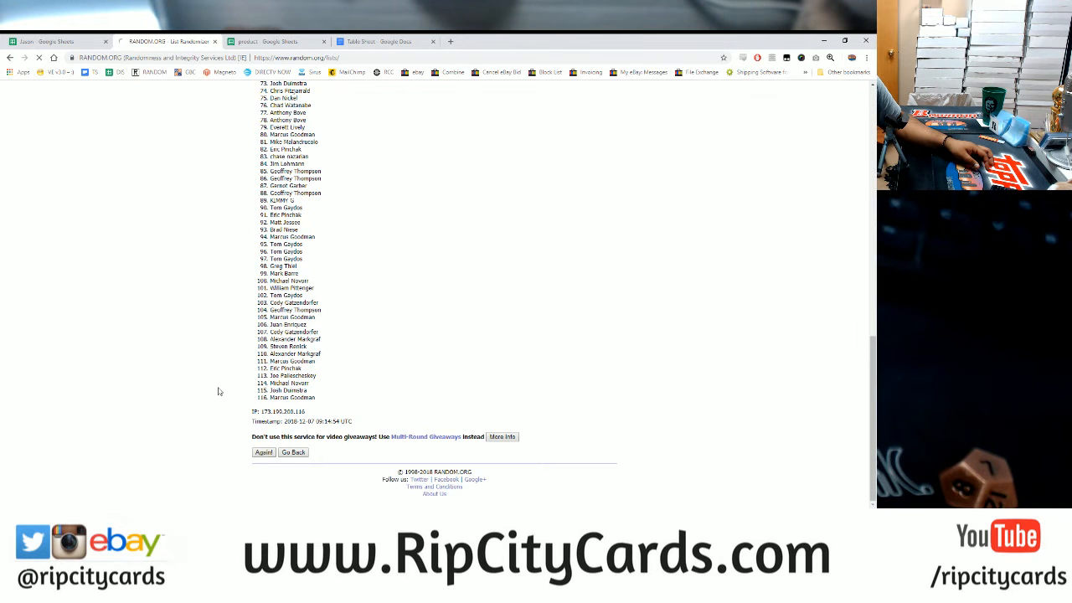
- Re-shuffle the list four more times until it reports 5 randomizations
click(264, 452)
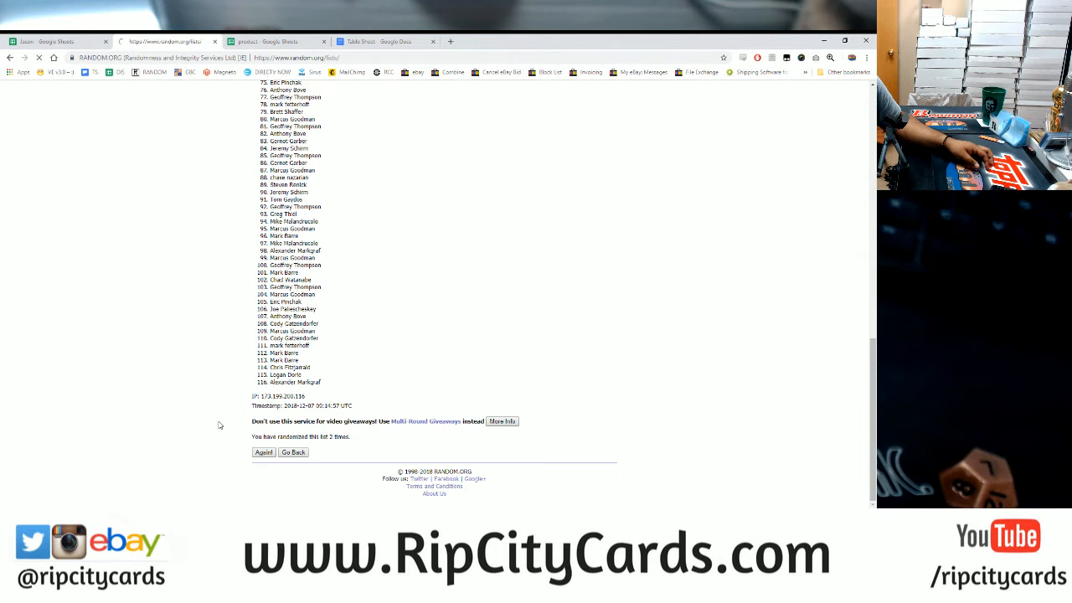
click(263, 452)
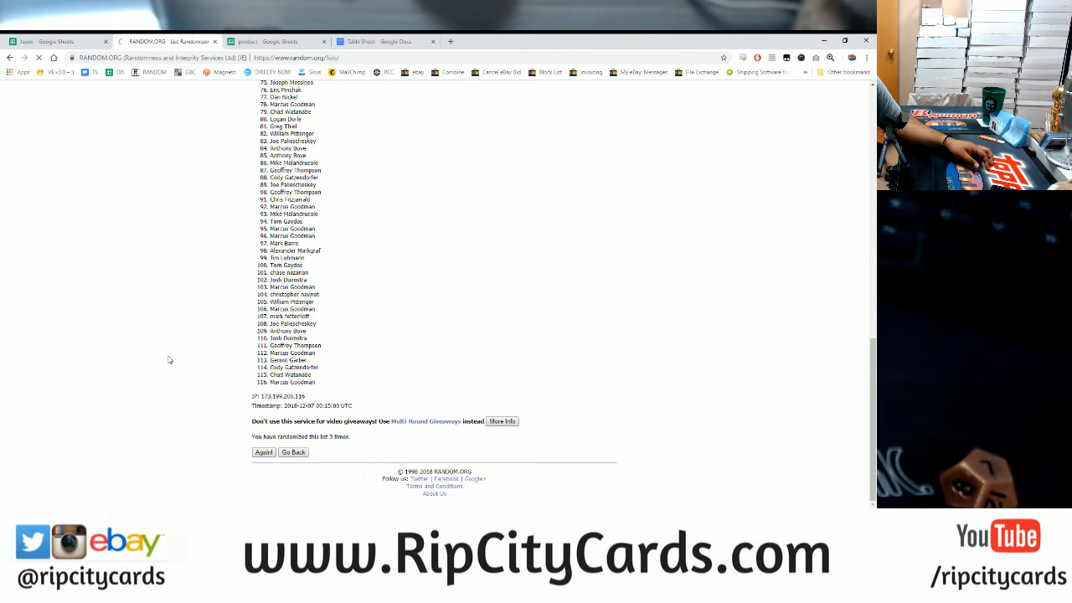
click(263, 452)
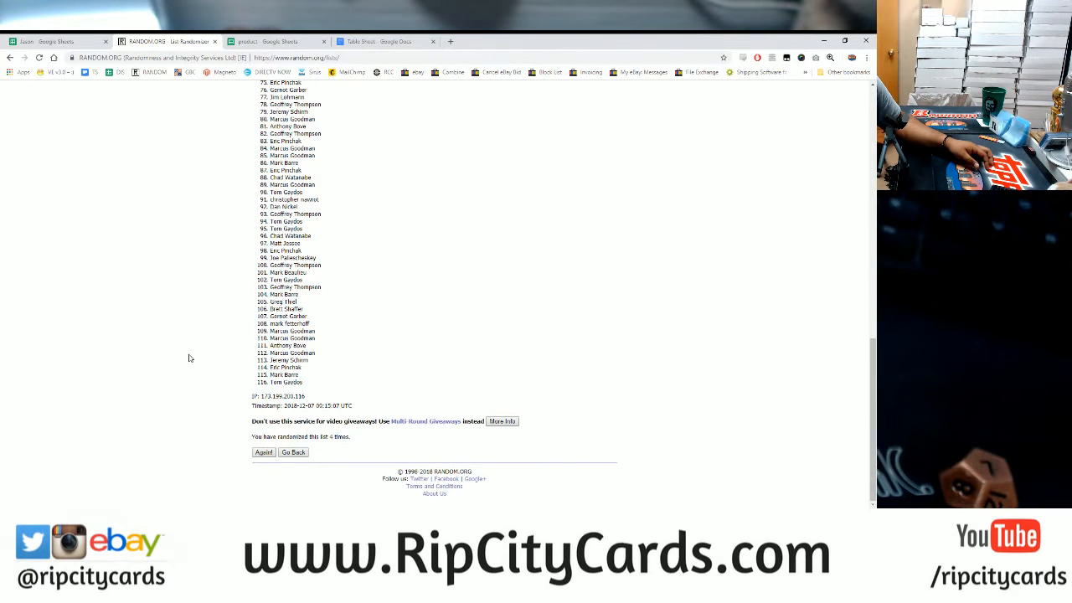
mouse_move(226, 394)
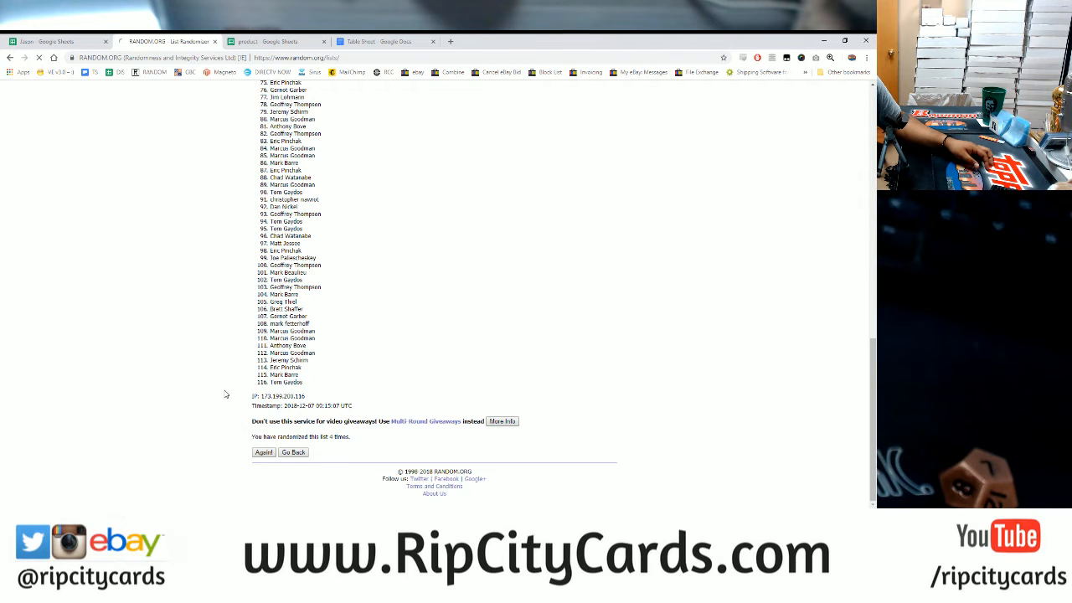
click(263, 452)
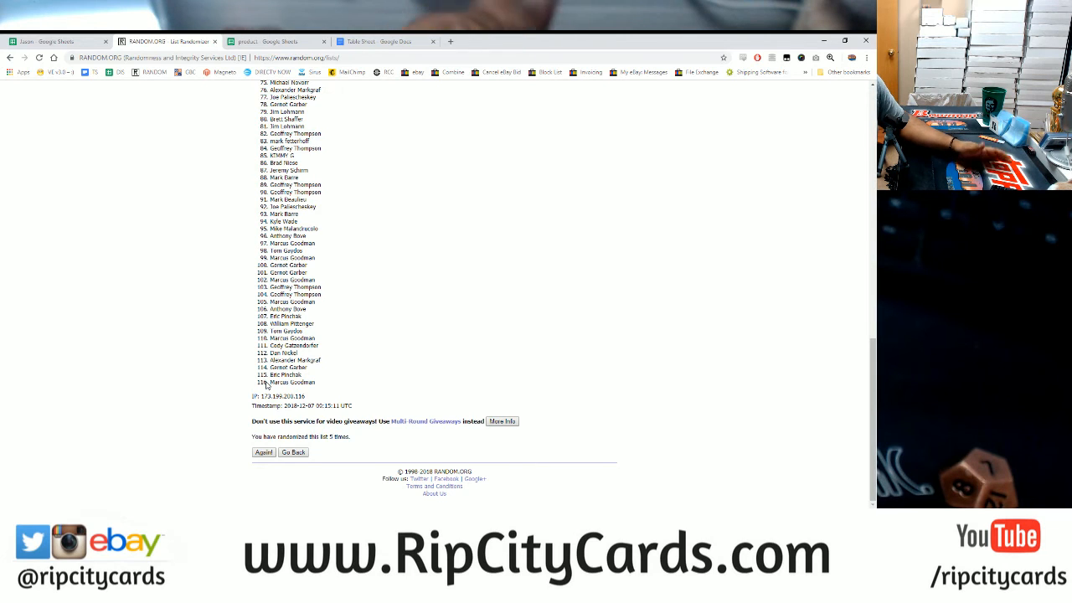
mouse_move(208, 389)
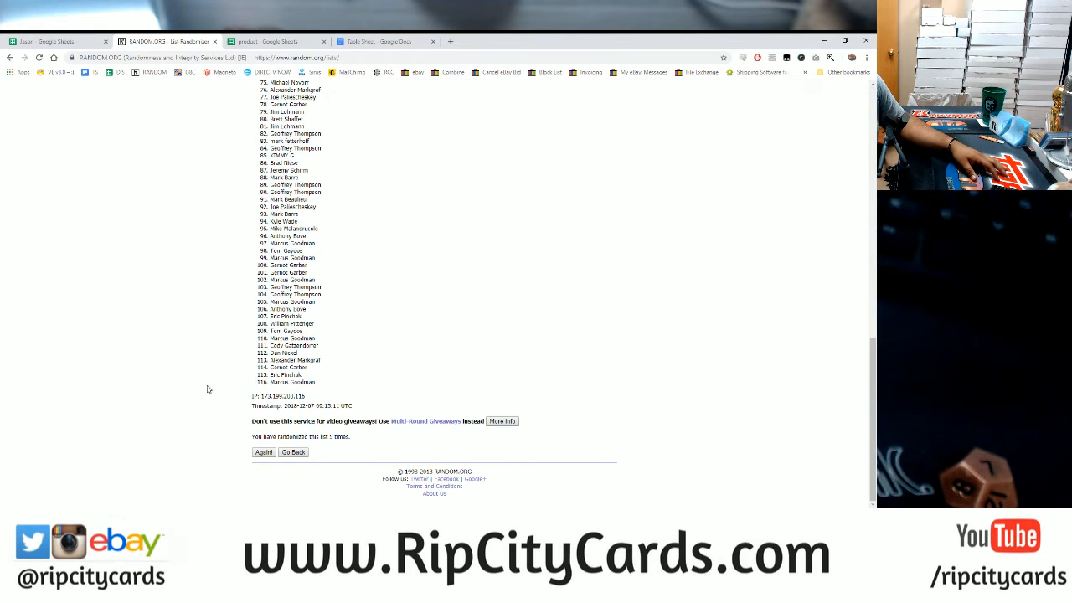
- Re-shuffle the 116-name list three more times with Again
click(263, 452)
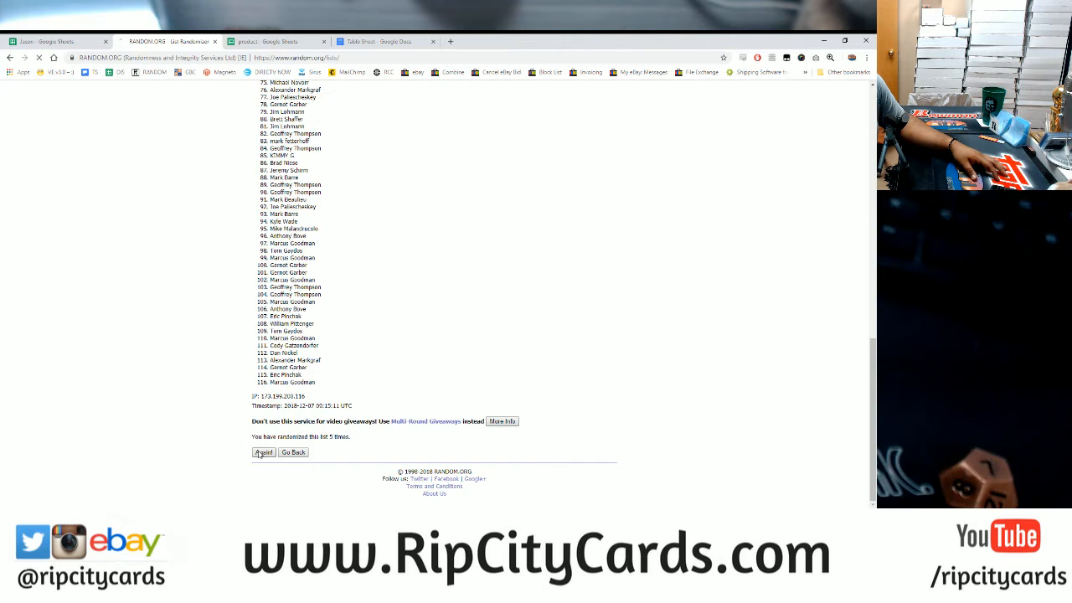
click(263, 452)
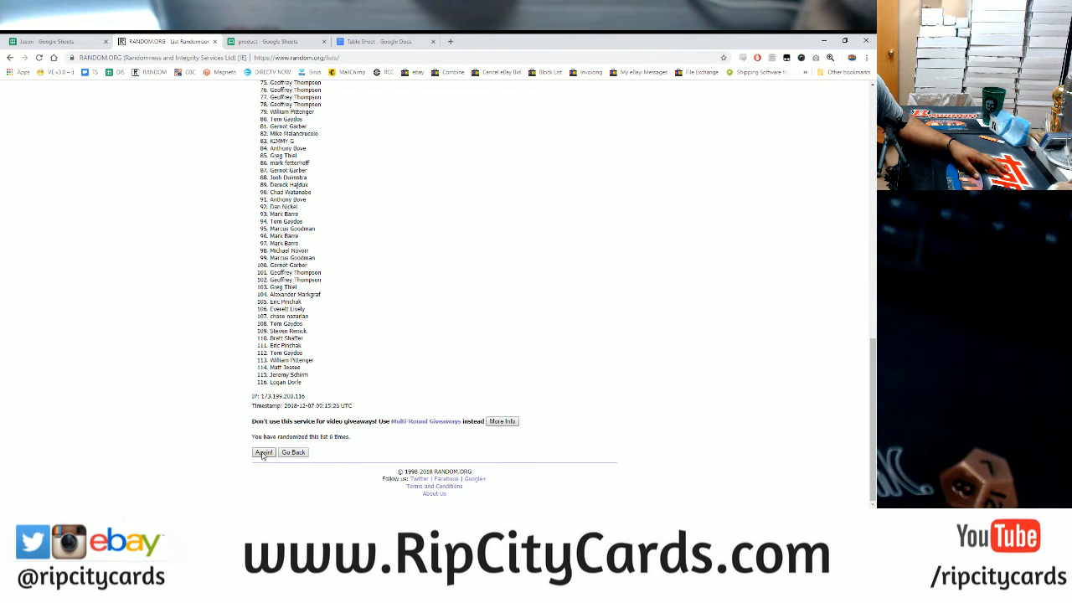
click(263, 452)
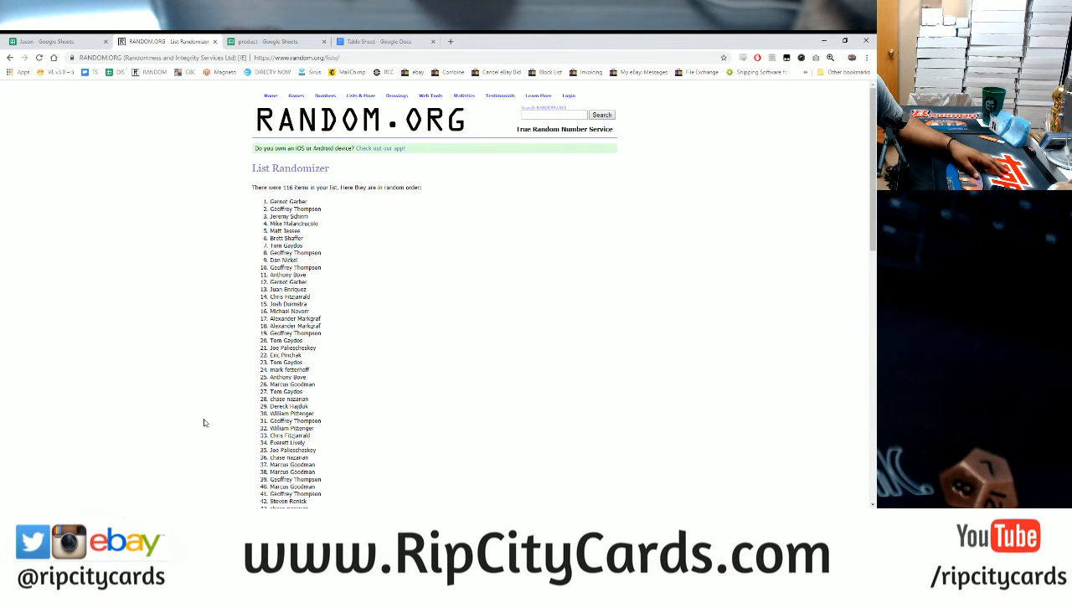
- Check the list shows 7 randomizations and highlight the #1 name as winner
scroll(down, 3)
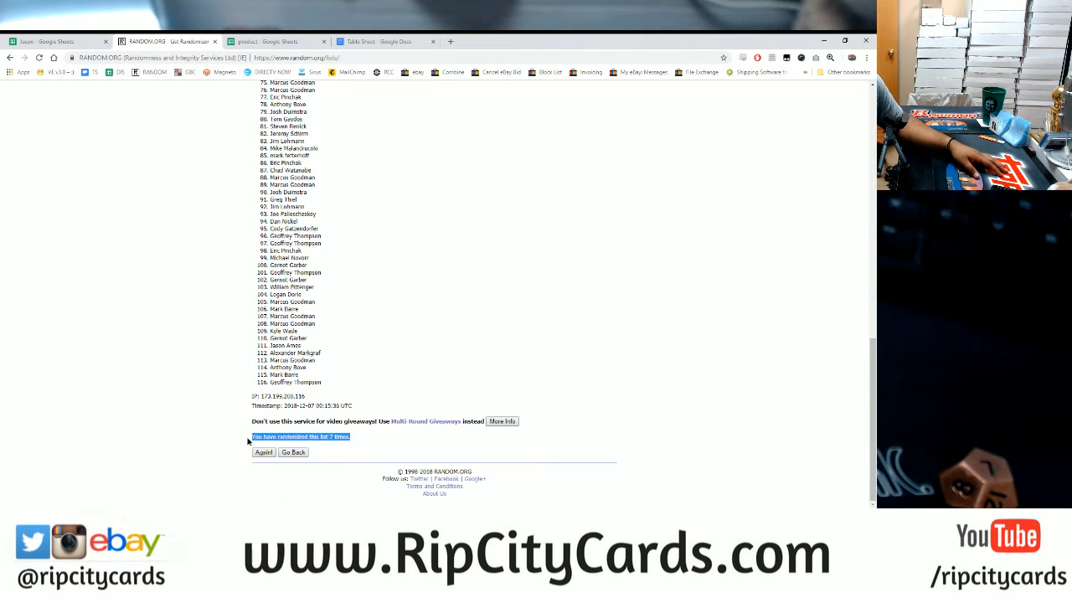
click(263, 452)
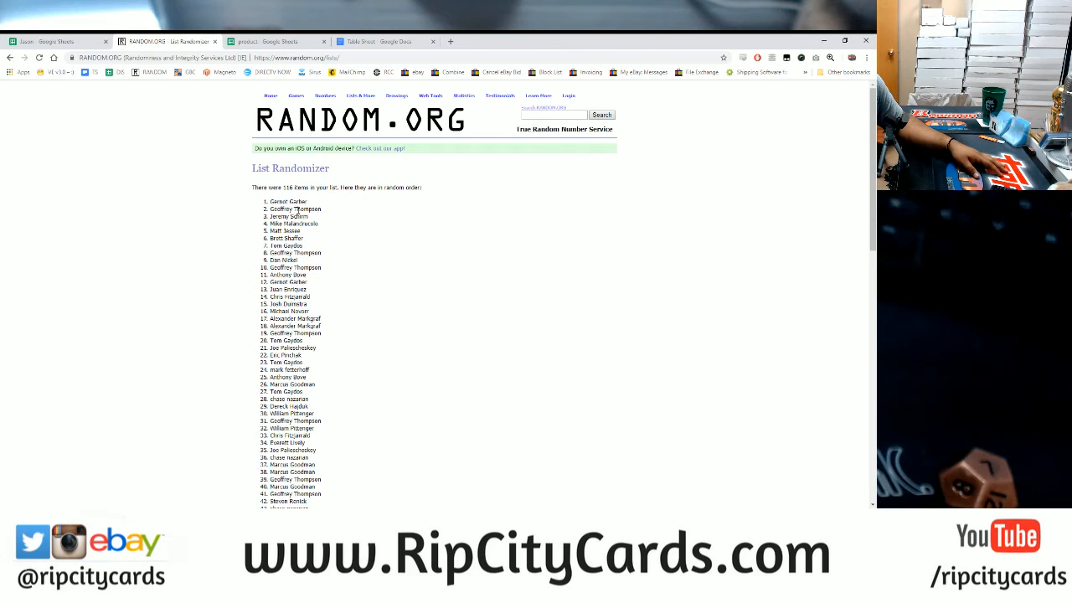
double_click(287, 201)
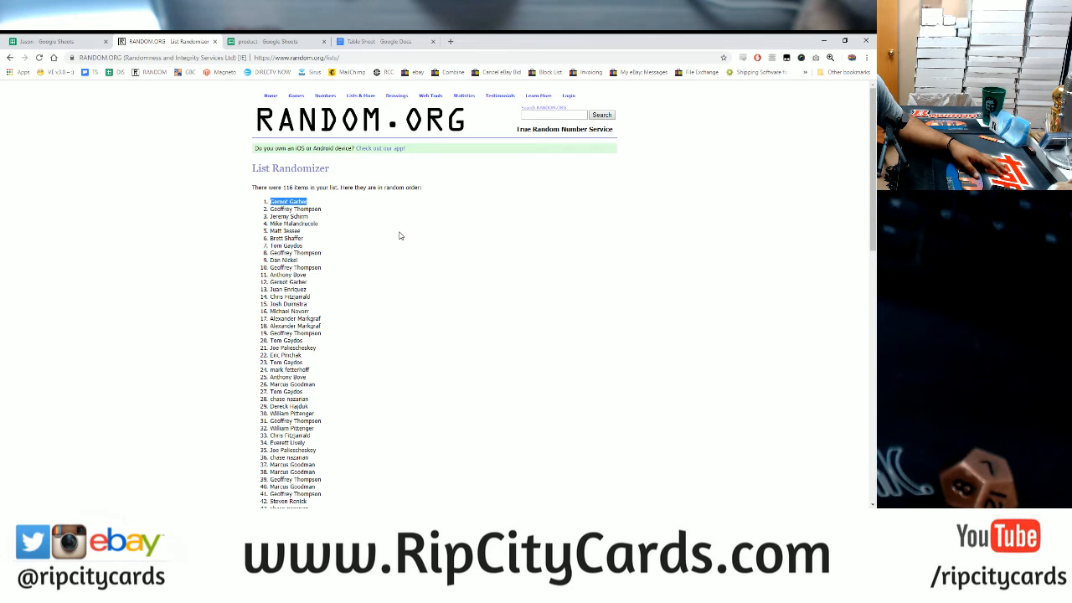
mouse_move(326, 209)
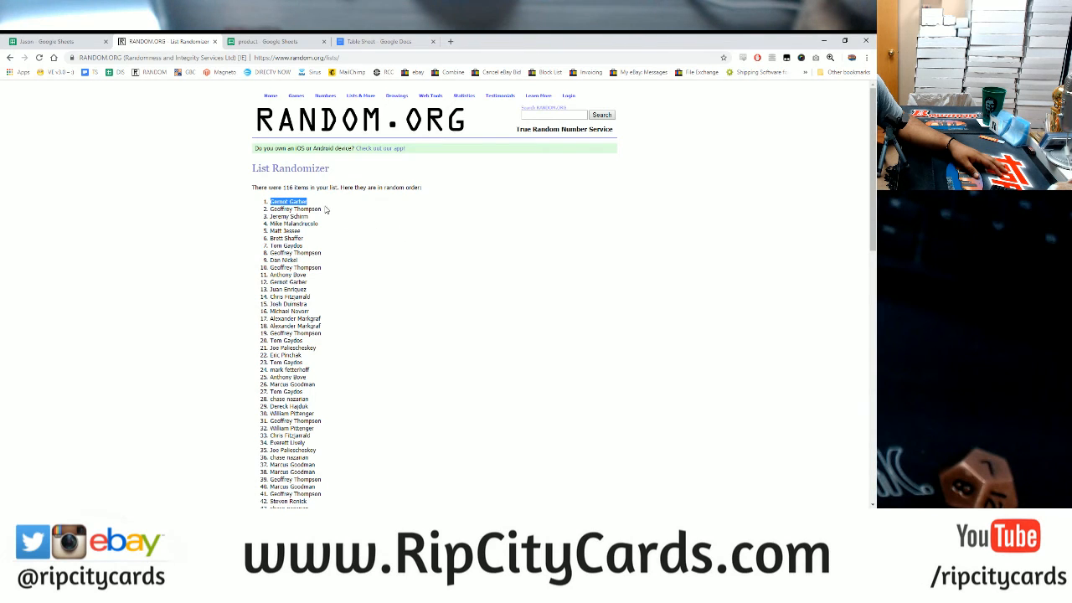
mouse_move(493, 212)
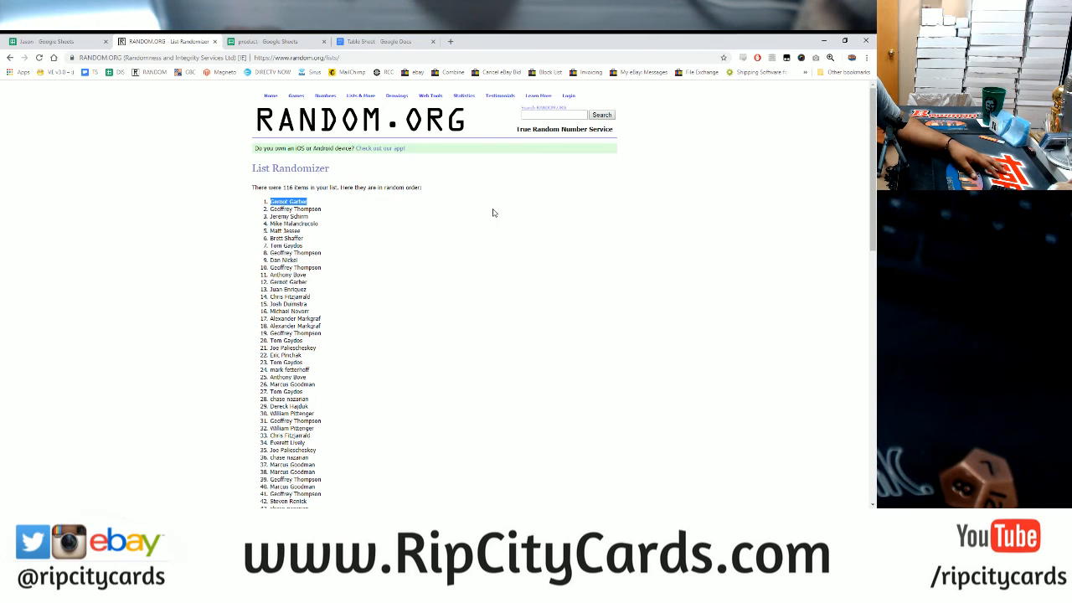